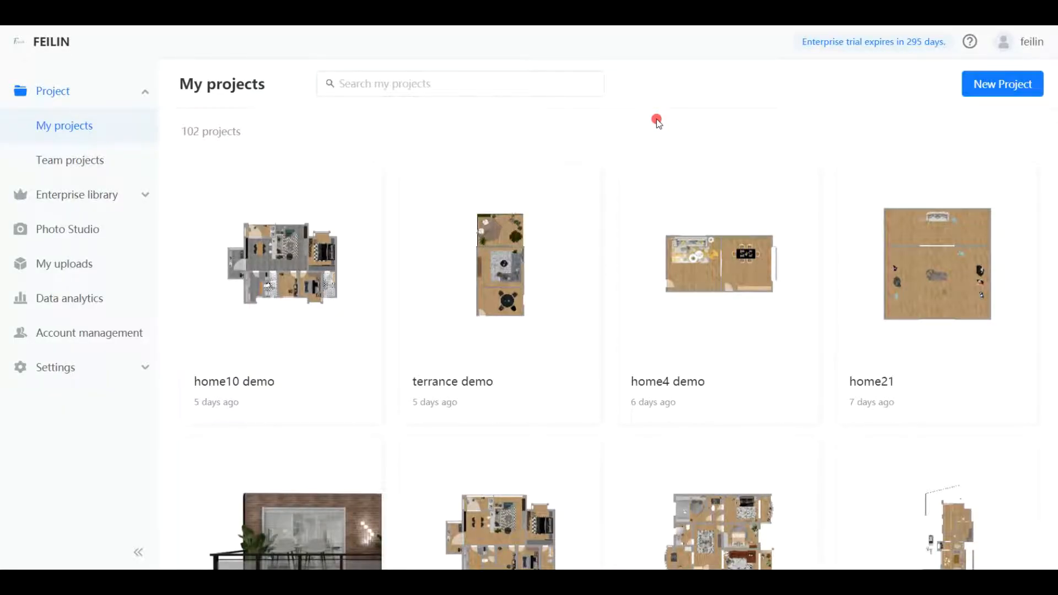
{"action": "mouse_move", "coordinate": [499, 263]}
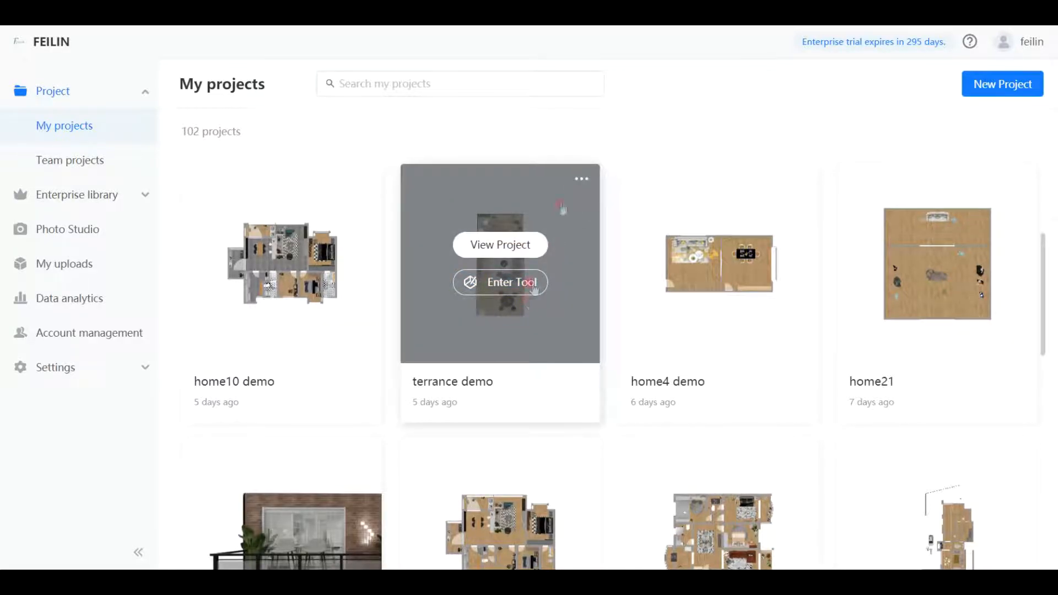
- Bring up the terrance demo card's menu with share, rename, duplicate and delete
{"action": "left_click", "coordinate": [581, 178]}
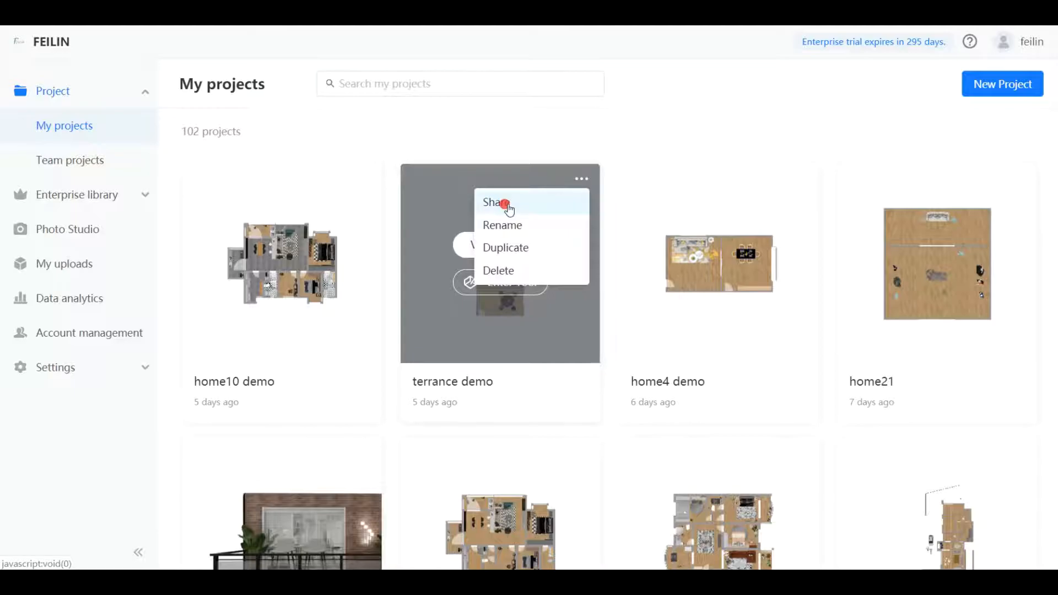
- Copy terrance demo's share link with 'Anyone with the link can view' permission
{"action": "left_click", "coordinate": [499, 203]}
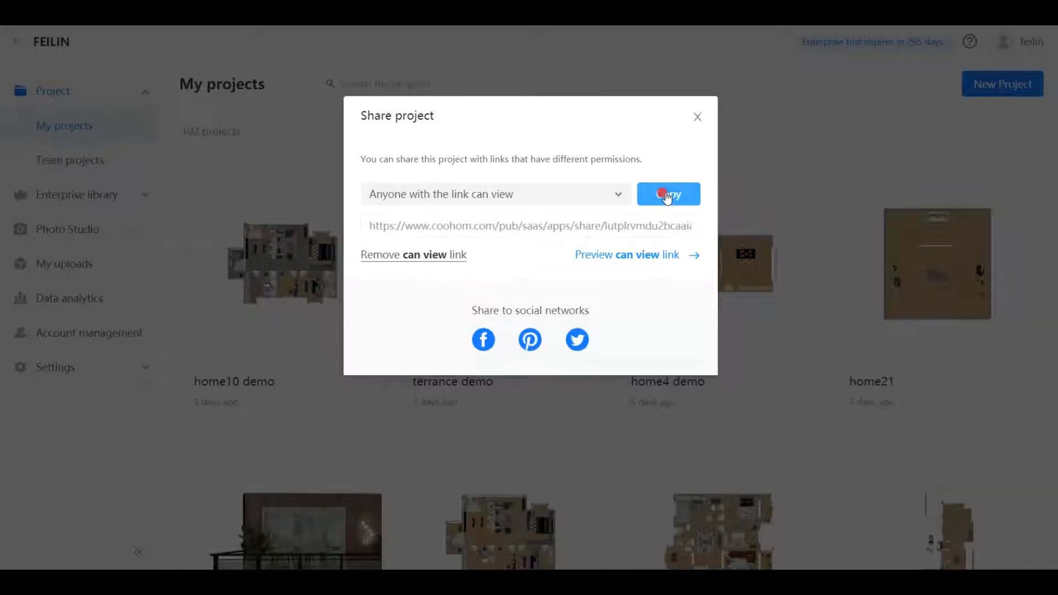
{"action": "left_click", "coordinate": [667, 194]}
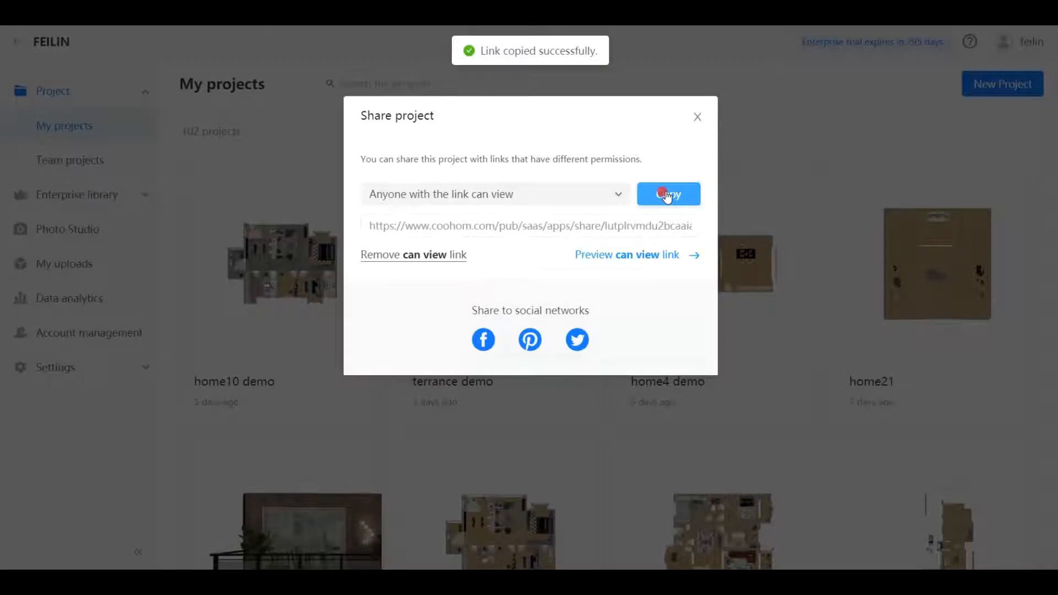
{"action": "mouse_move", "coordinate": [1049, 184]}
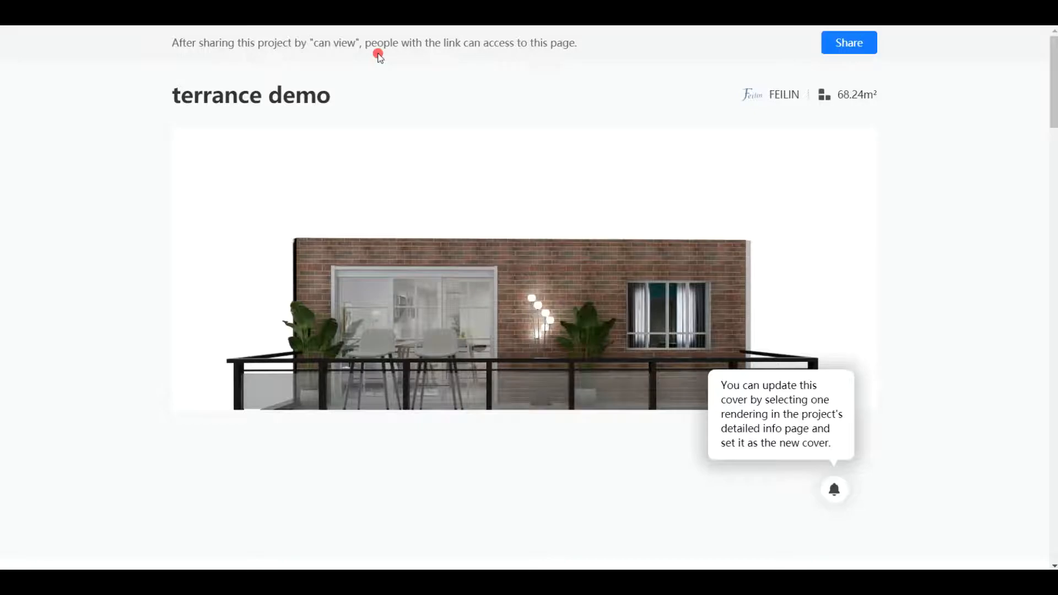
- Browse the view-only preview, jumping to the Dining Room renderings and viewing both
{"action": "scroll", "scroll_direction": "down", "scroll_amount": 3}
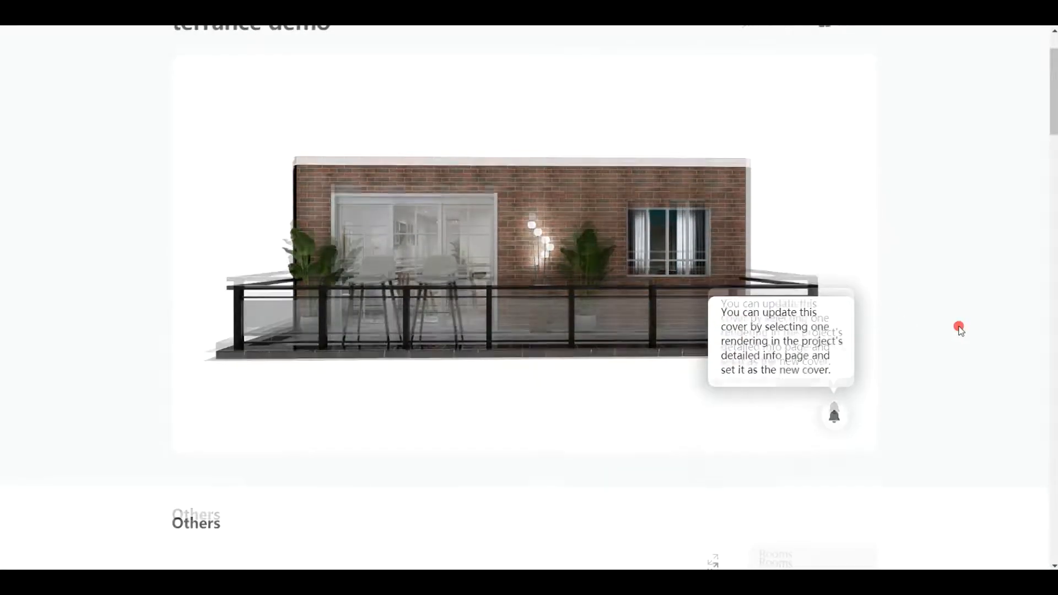
{"action": "scroll", "scroll_direction": "down", "scroll_amount": 3}
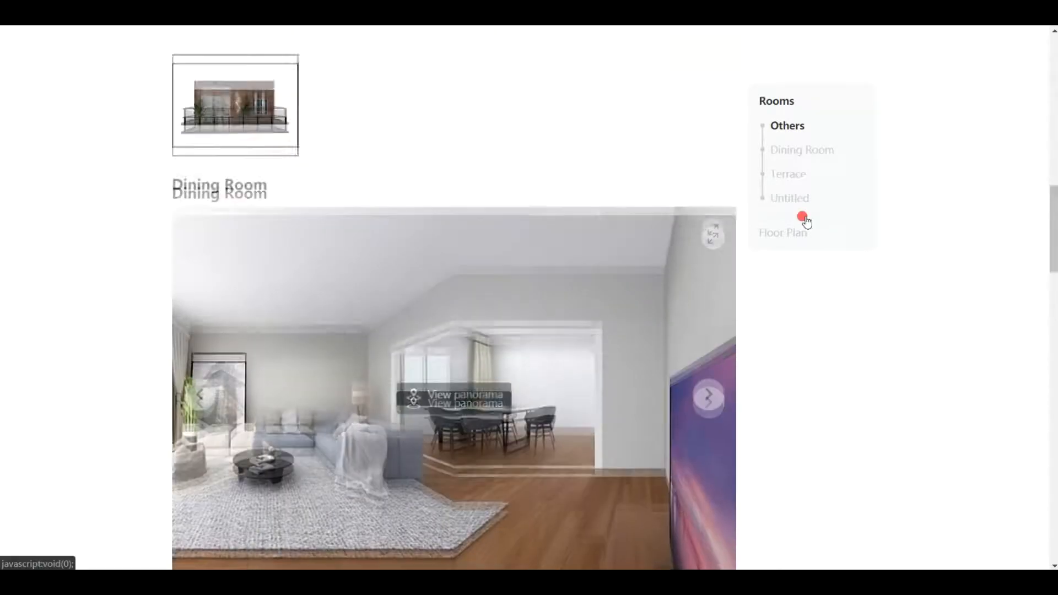
{"action": "left_click", "coordinate": [803, 150]}
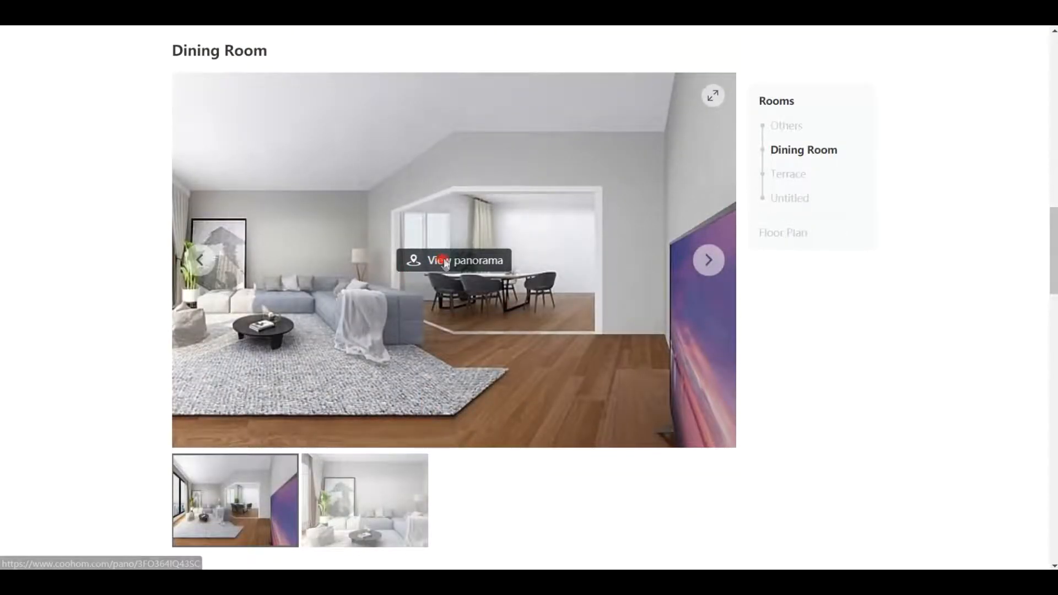
{"action": "left_click", "coordinate": [466, 260]}
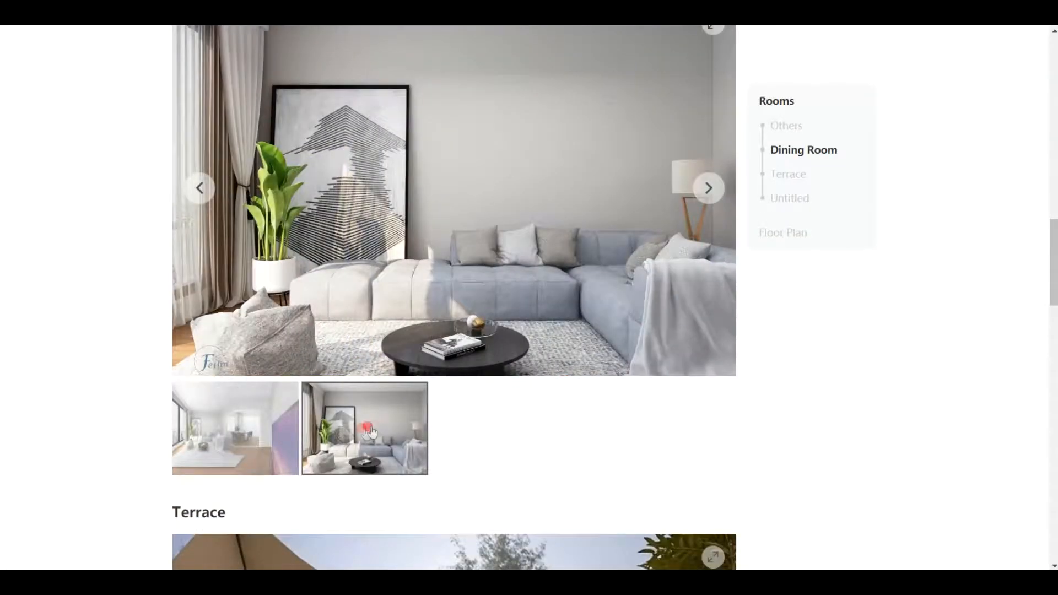
{"action": "scroll", "scroll_direction": "down", "scroll_amount": 3}
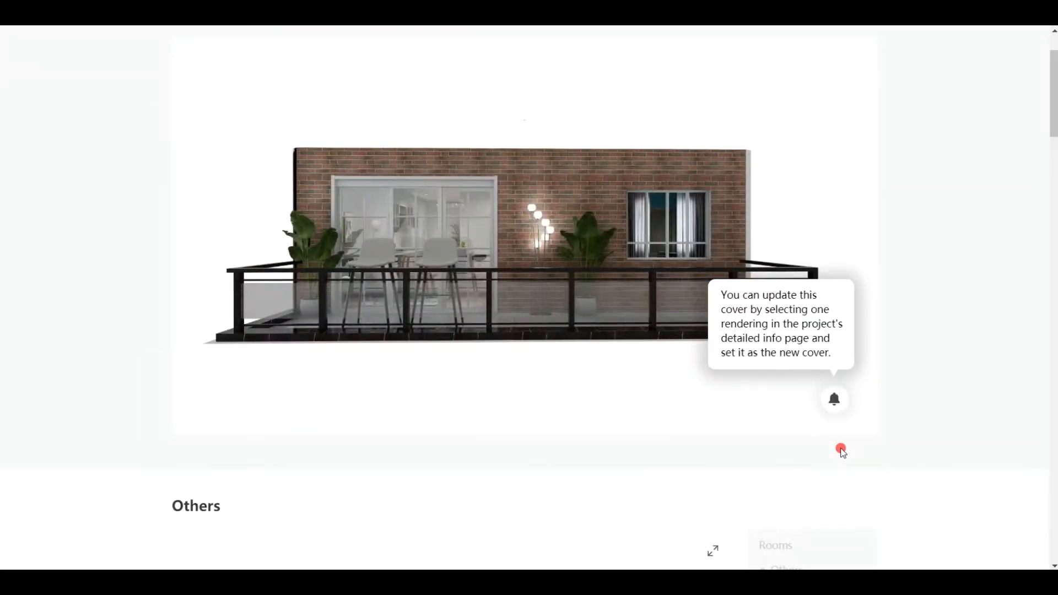
{"action": "left_click", "coordinate": [848, 42]}
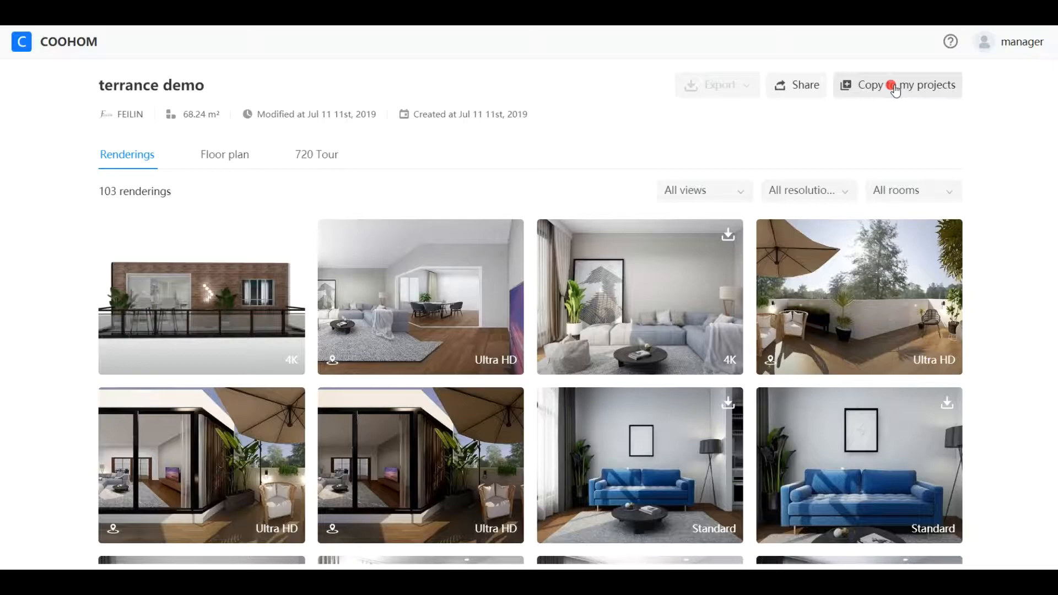
- Copy terrance demo into the manager account's projects and go to its project list
{"action": "left_click", "coordinate": [921, 85]}
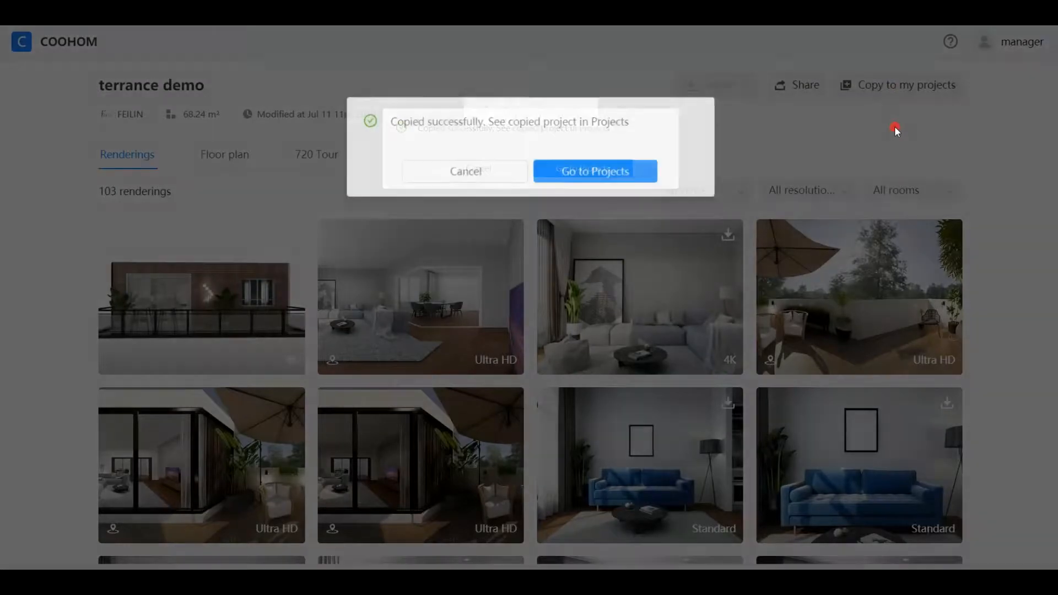
{"action": "left_click", "coordinate": [595, 171]}
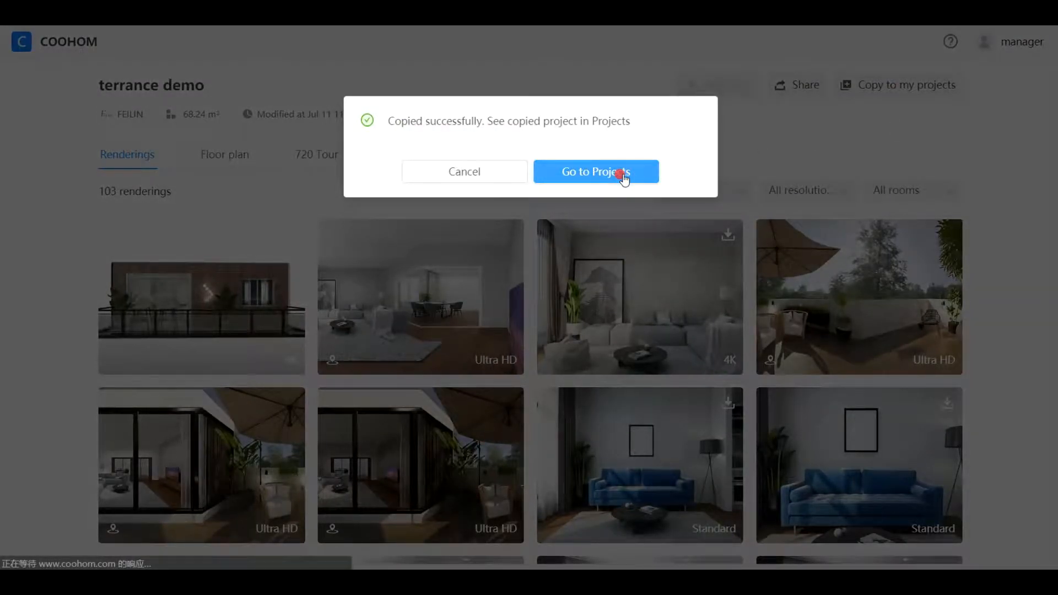
{"action": "left_click", "coordinate": [595, 171]}
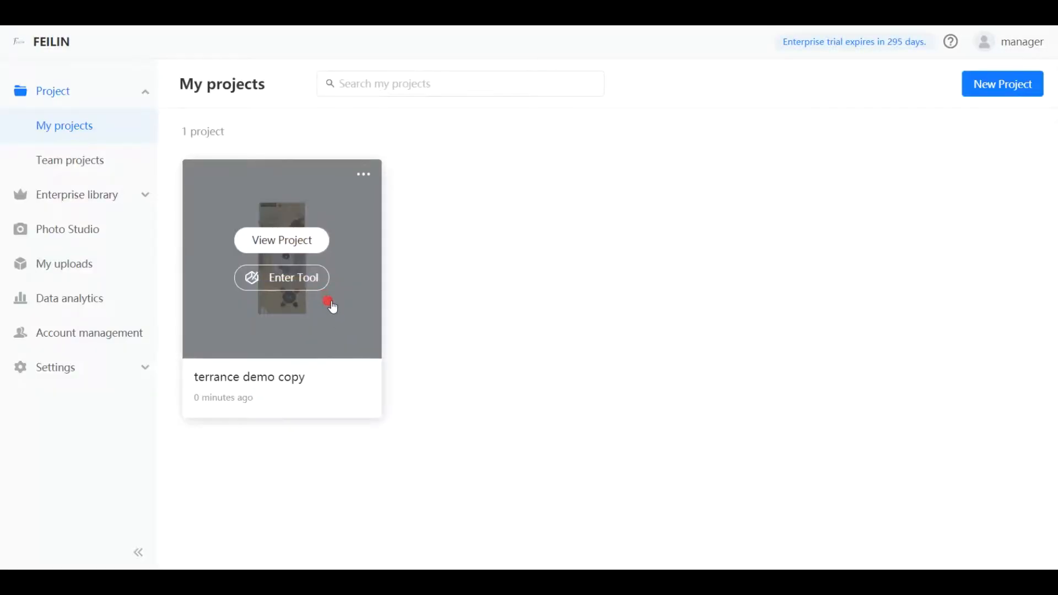
{"action": "left_click", "coordinate": [281, 239]}
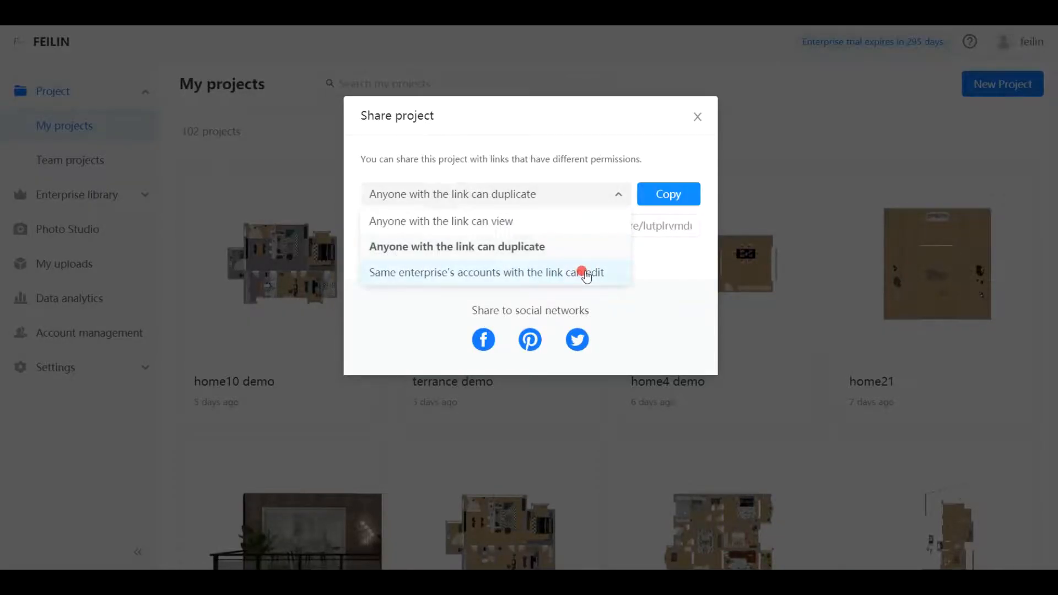
- Set the link to 'Same enterprise's accounts with the link can edit' and copy it
{"action": "left_click", "coordinate": [484, 272]}
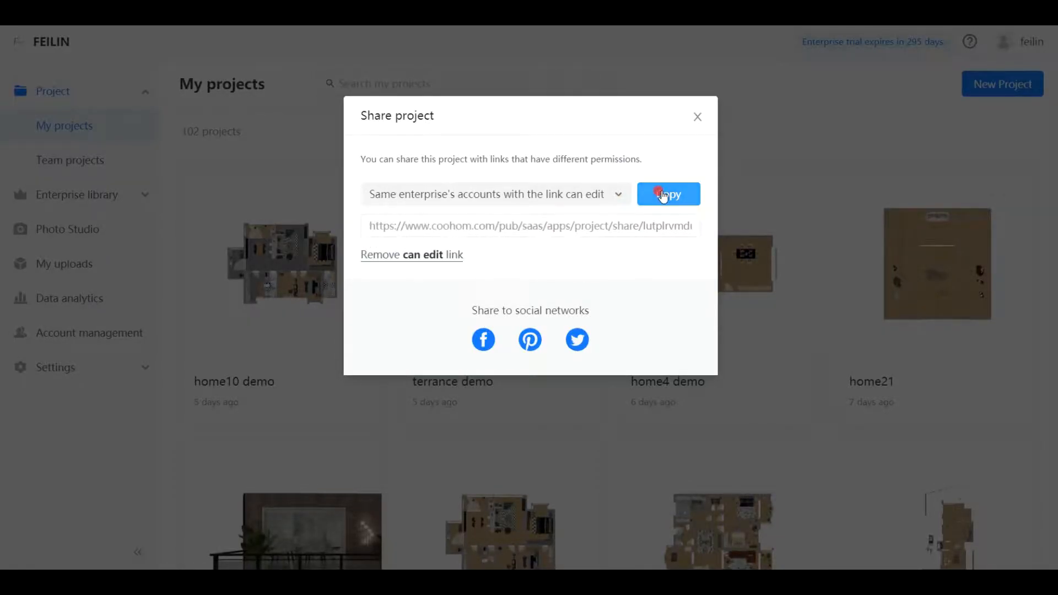
{"action": "left_click", "coordinate": [668, 194]}
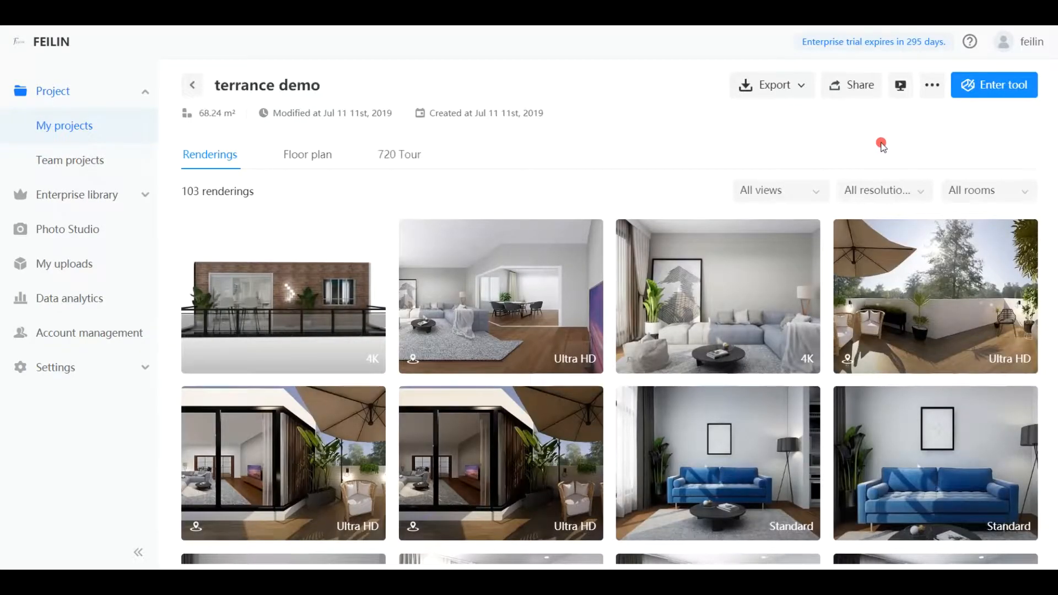
- From the project page's Share dialog, launch the 'can view' preview of terrance demo
{"action": "left_click", "coordinate": [852, 85]}
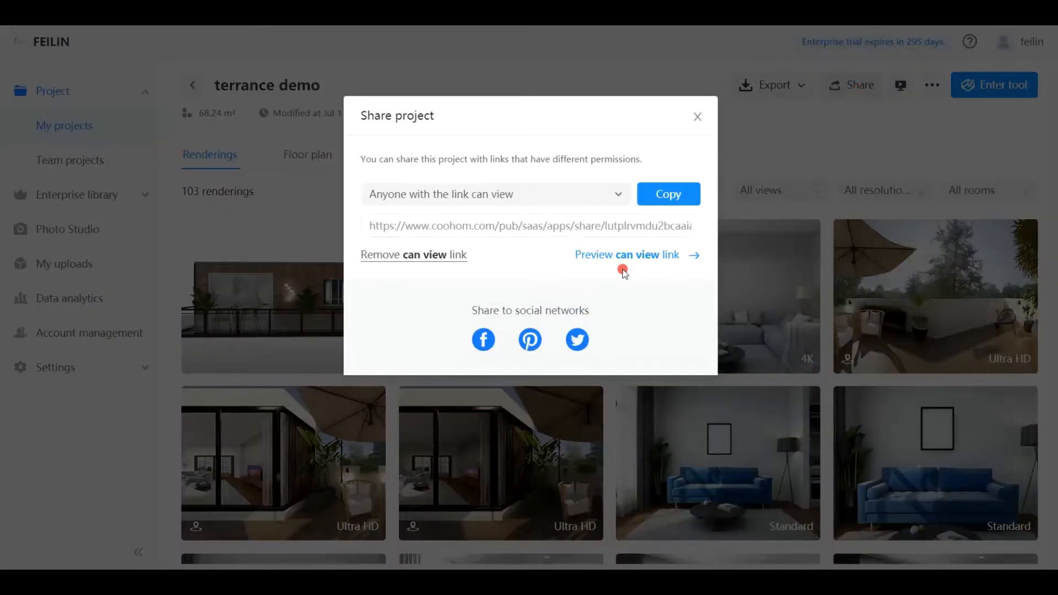
{"action": "left_click", "coordinate": [494, 194]}
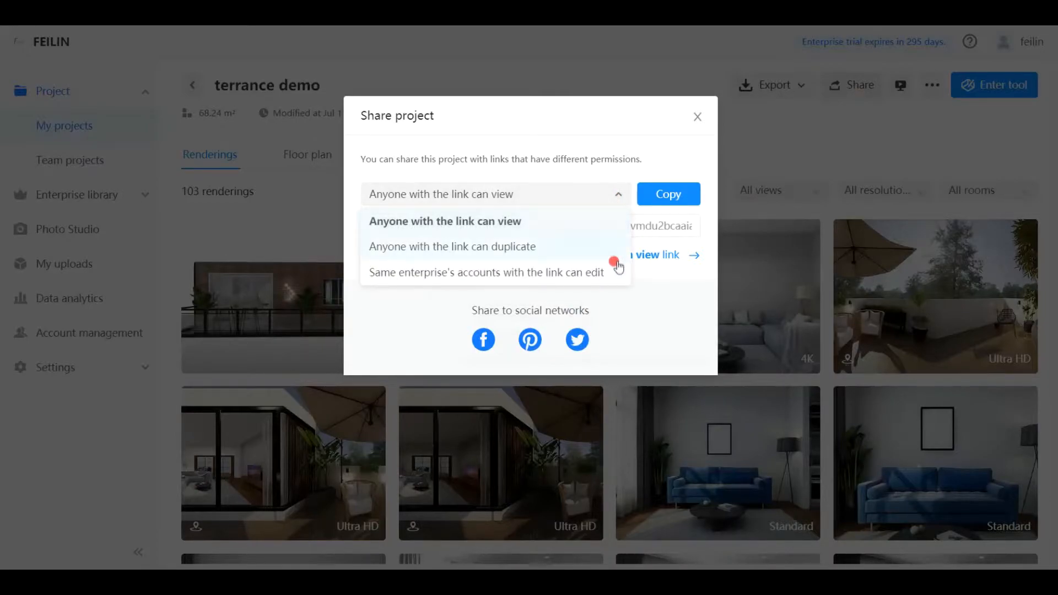
{"action": "left_click", "coordinate": [697, 117]}
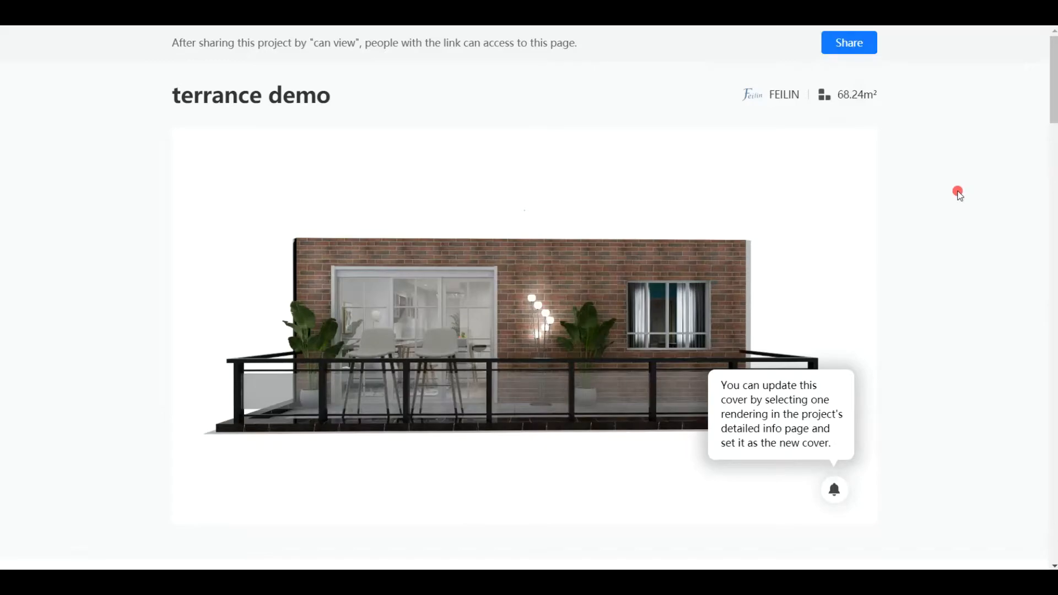
{"action": "scroll", "scroll_direction": "down", "scroll_amount": 3}
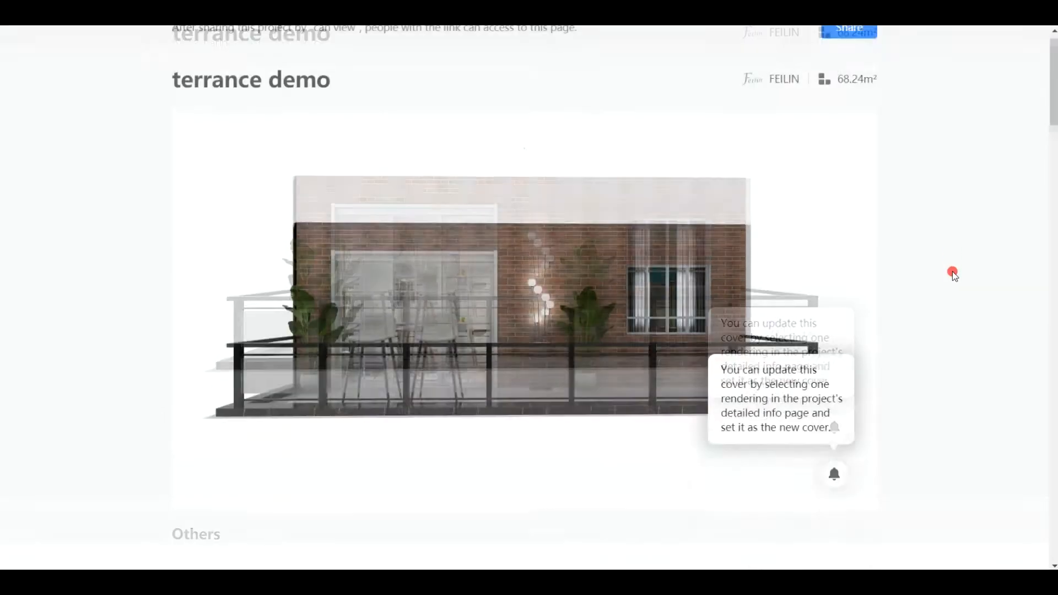
{"action": "scroll", "scroll_direction": "down", "scroll_amount": 3}
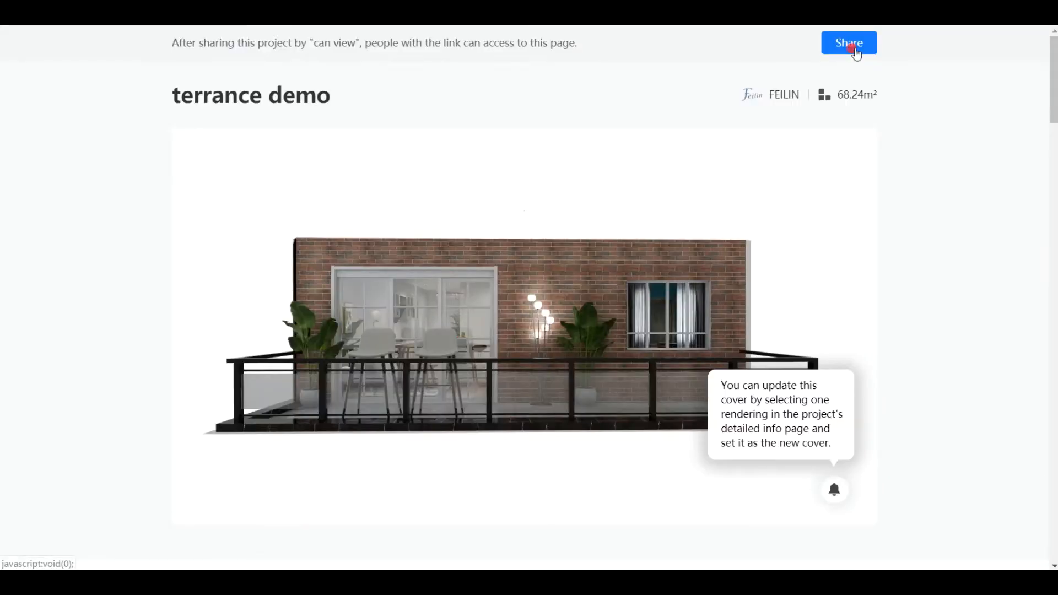
{"action": "left_click", "coordinate": [848, 43]}
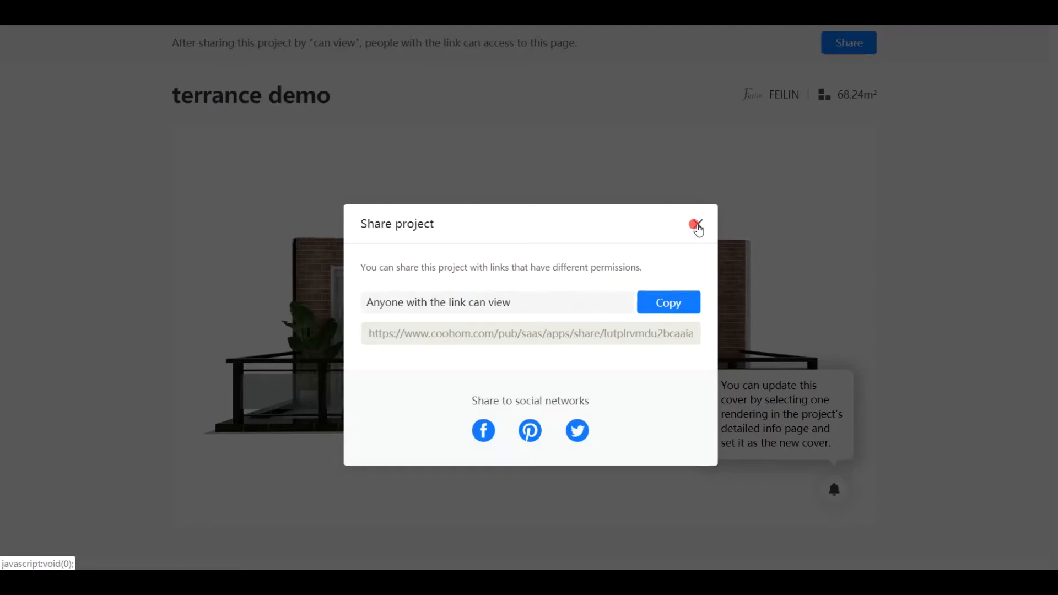
{"action": "left_click", "coordinate": [695, 225]}
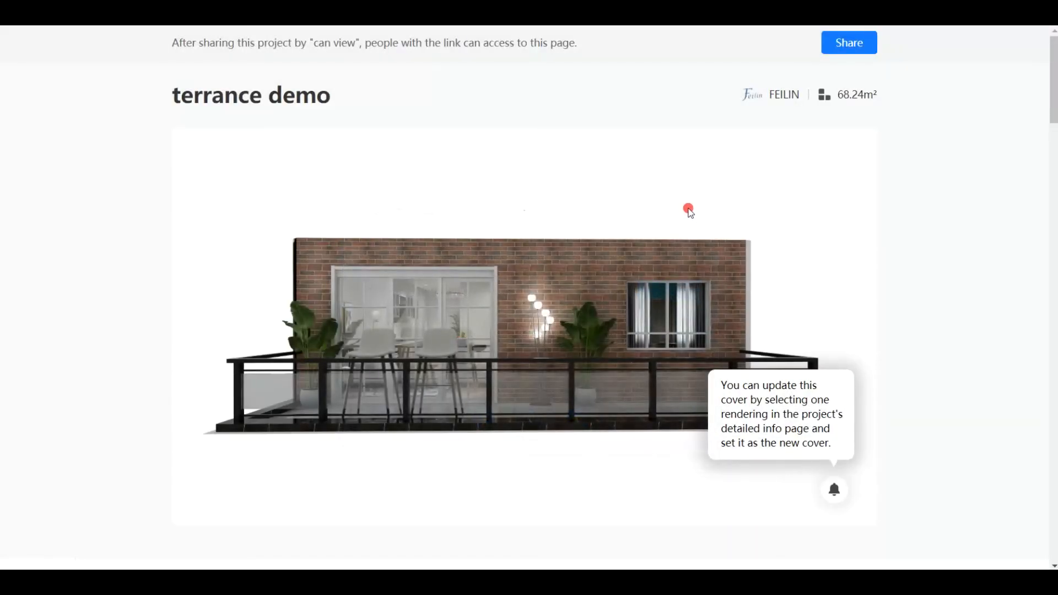